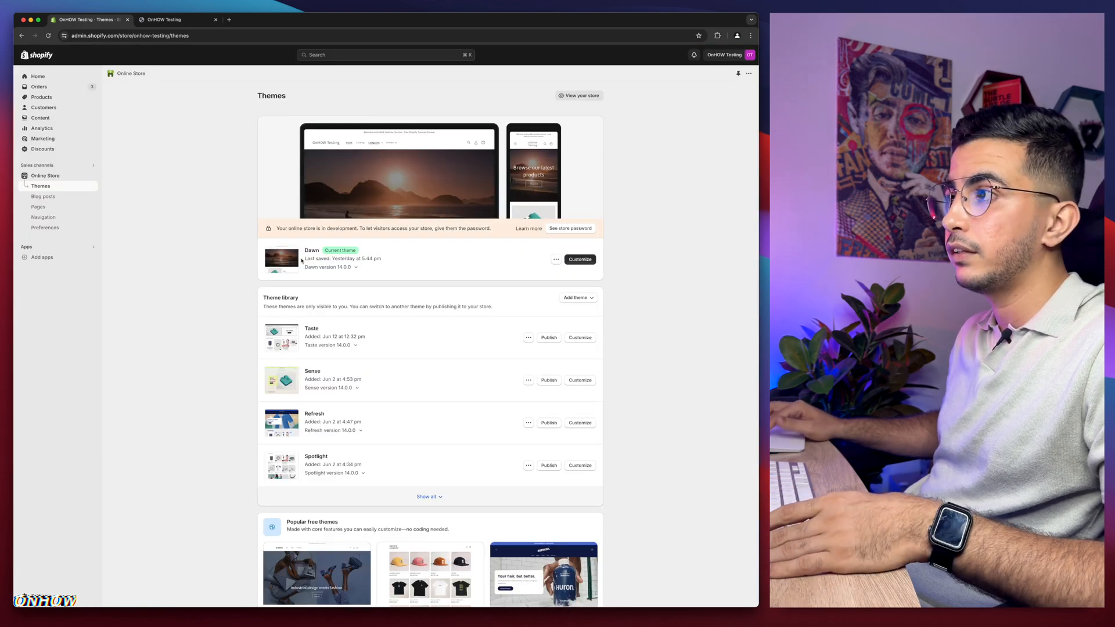
Scroll the storefront to Featured products and open the AmazeFan face massager page
{"action": "scroll", "scroll_direction": "down", "scroll_amount": 3}
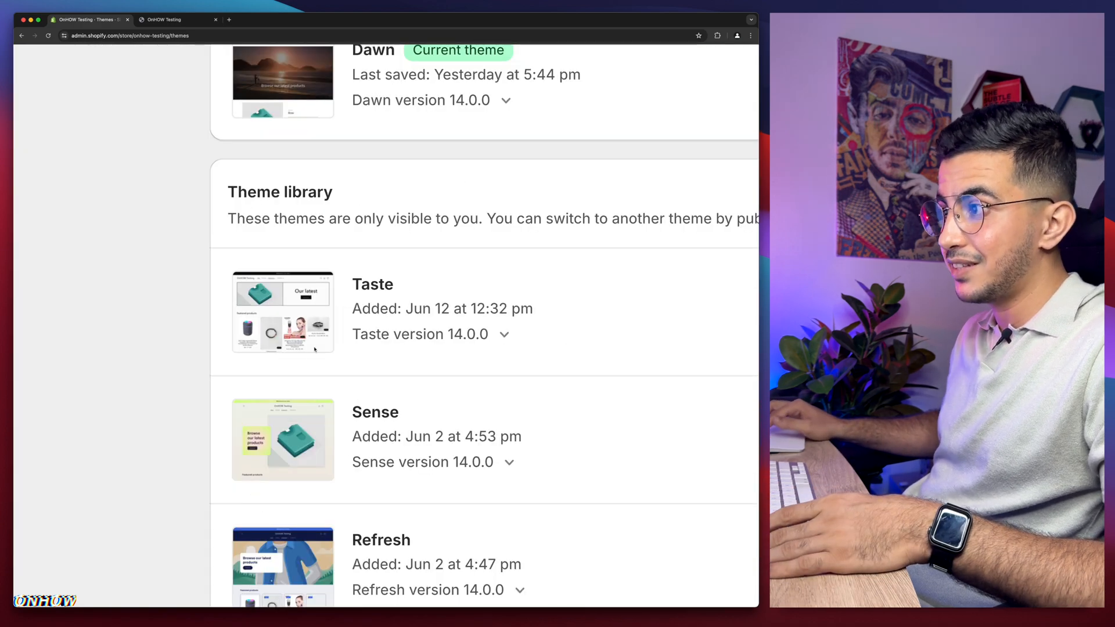
{"action": "scroll", "scroll_direction": "down", "scroll_amount": 3}
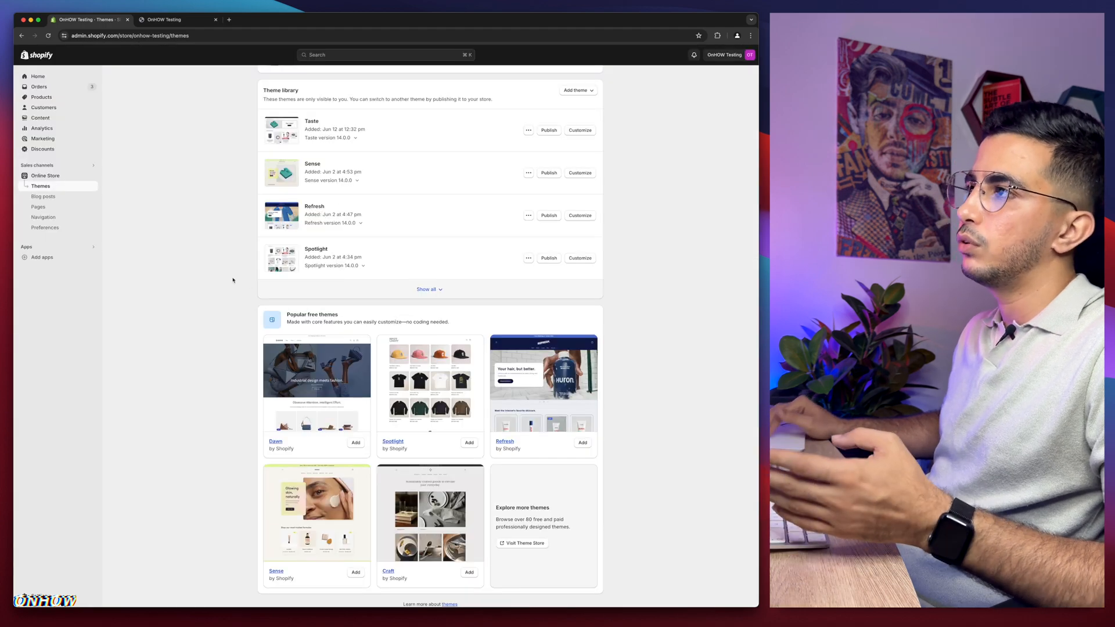
{"action": "scroll", "scroll_direction": "up", "scroll_amount": 3}
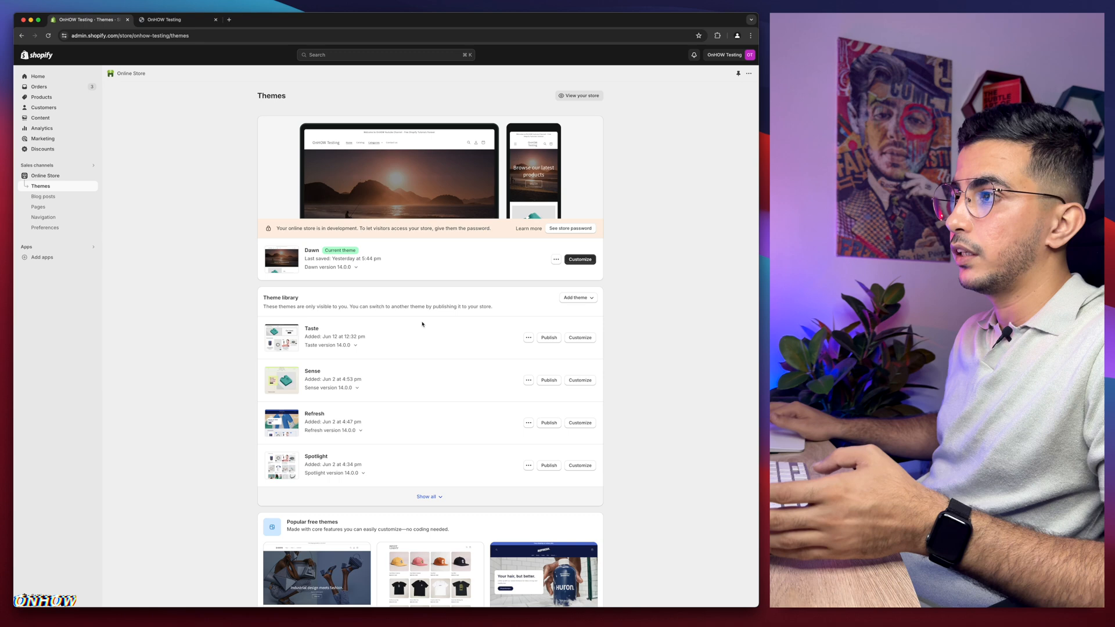
{"action": "mouse_move", "coordinate": [198, 316]}
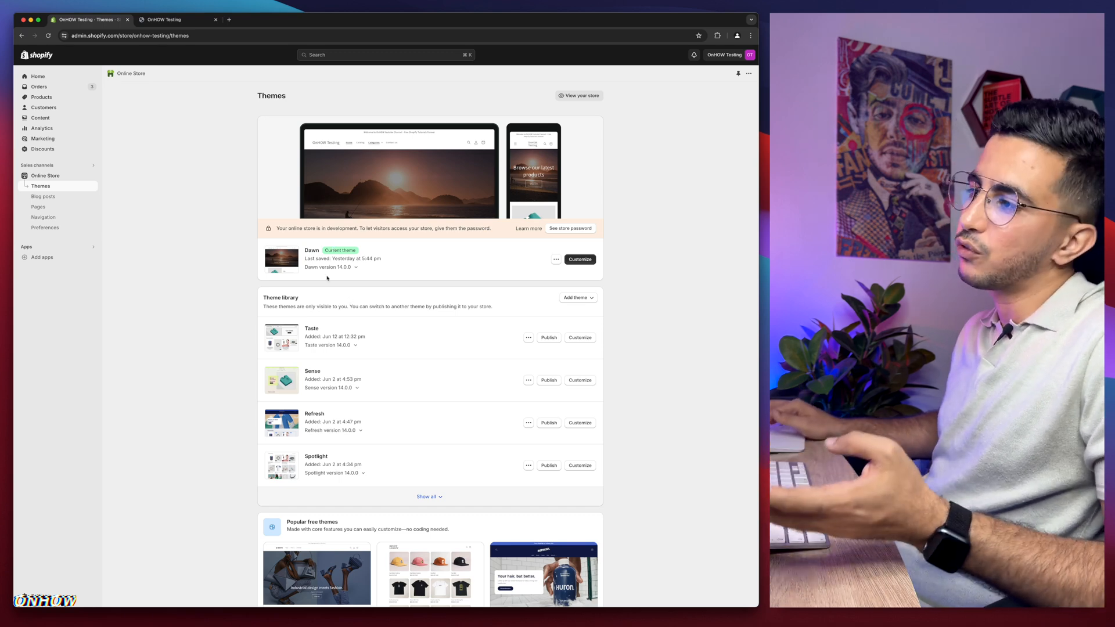
{"action": "mouse_move", "coordinate": [362, 372]}
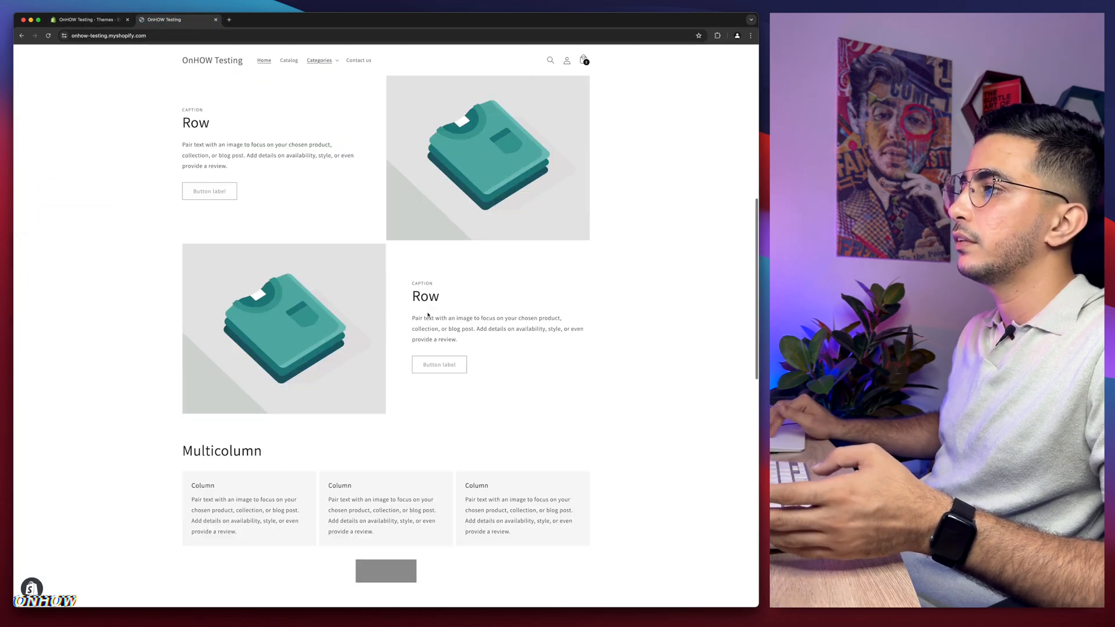
{"action": "scroll", "scroll_direction": "up", "scroll_amount": 3}
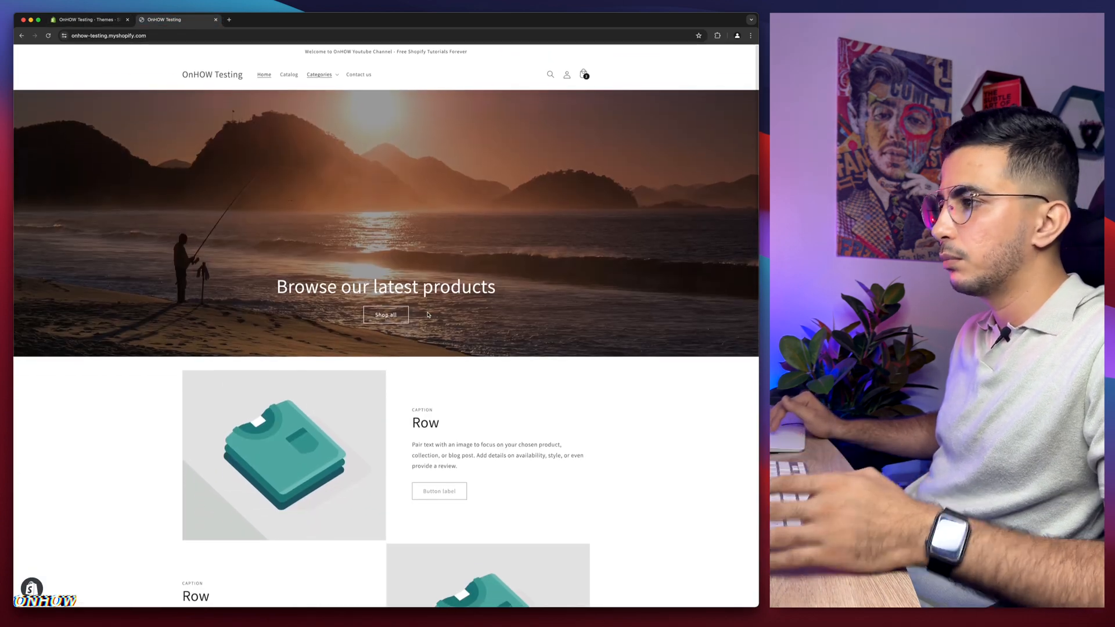
{"action": "mouse_move", "coordinate": [433, 376]}
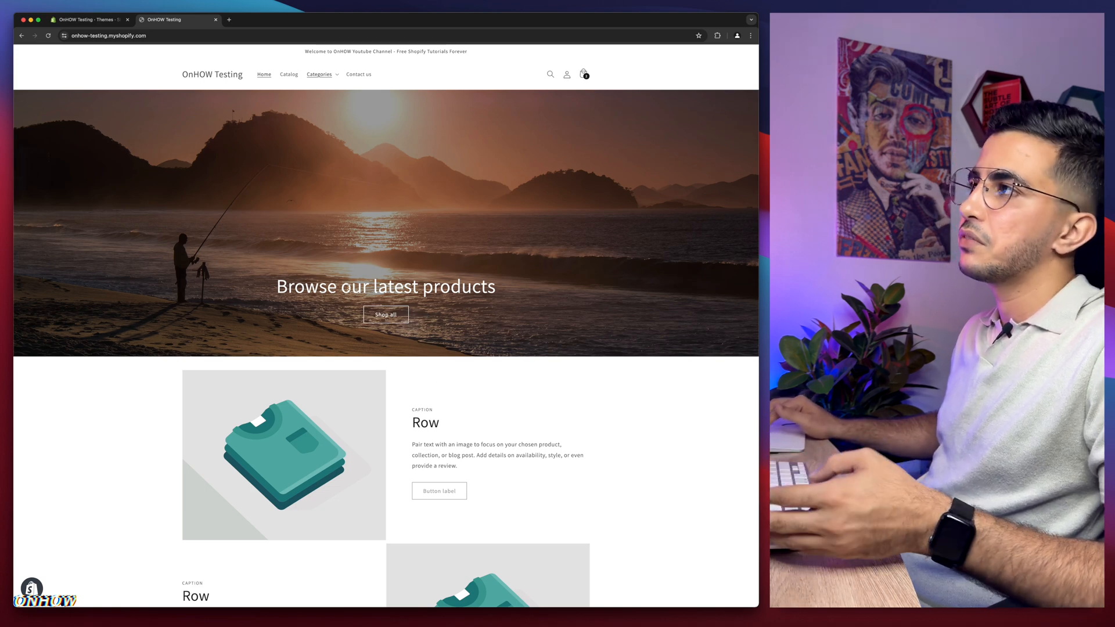
{"action": "scroll", "scroll_direction": "down", "scroll_amount": 3}
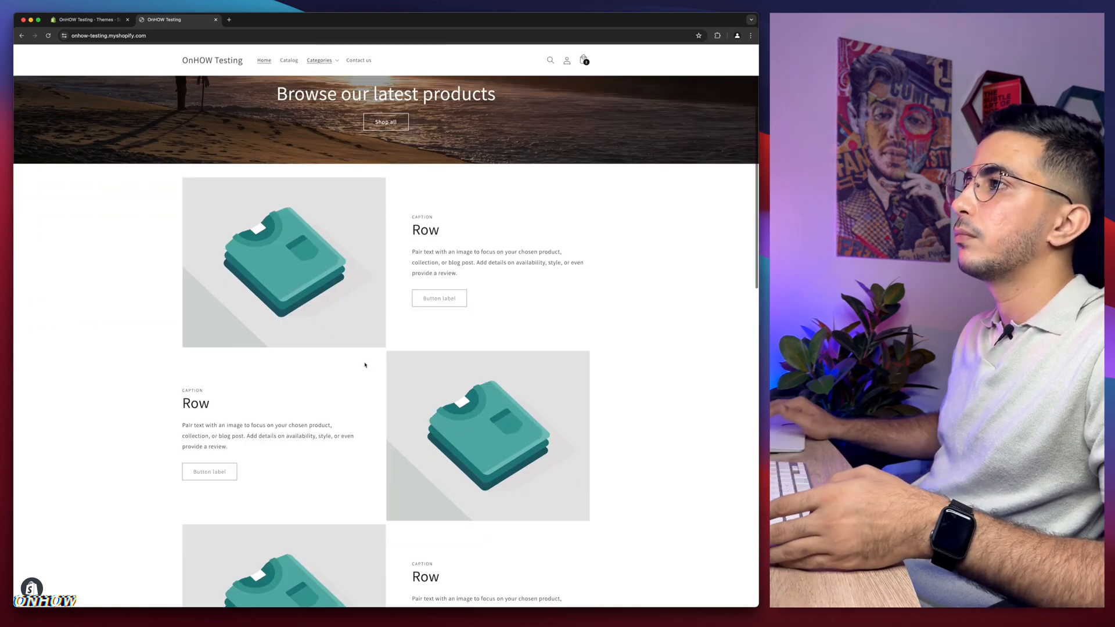
{"action": "scroll", "scroll_direction": "down", "scroll_amount": 3}
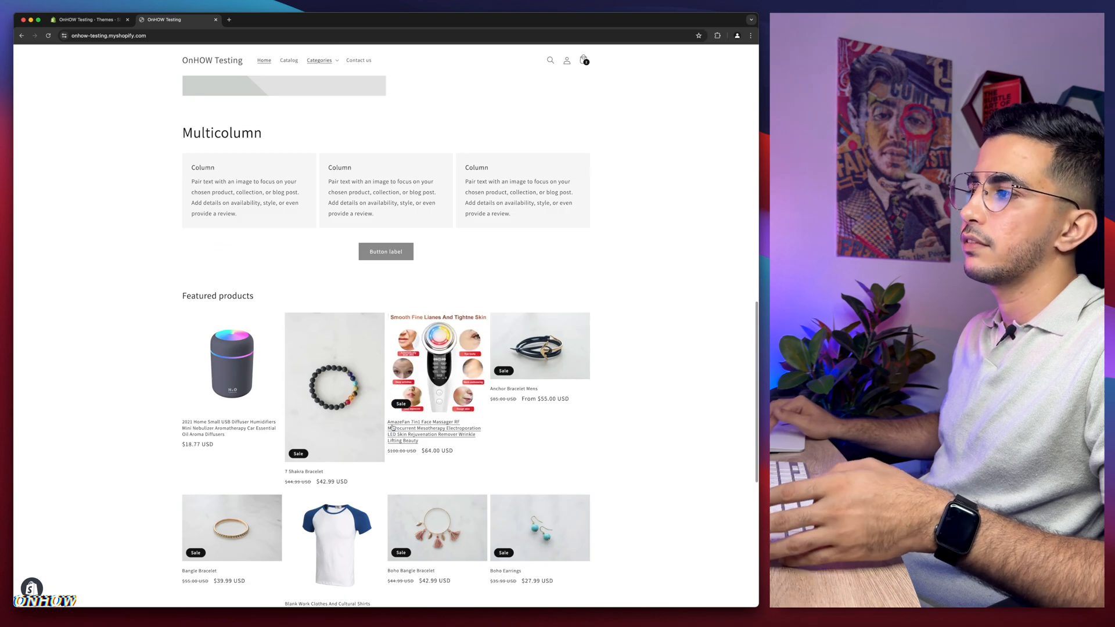
{"action": "left_click", "coordinate": [437, 365]}
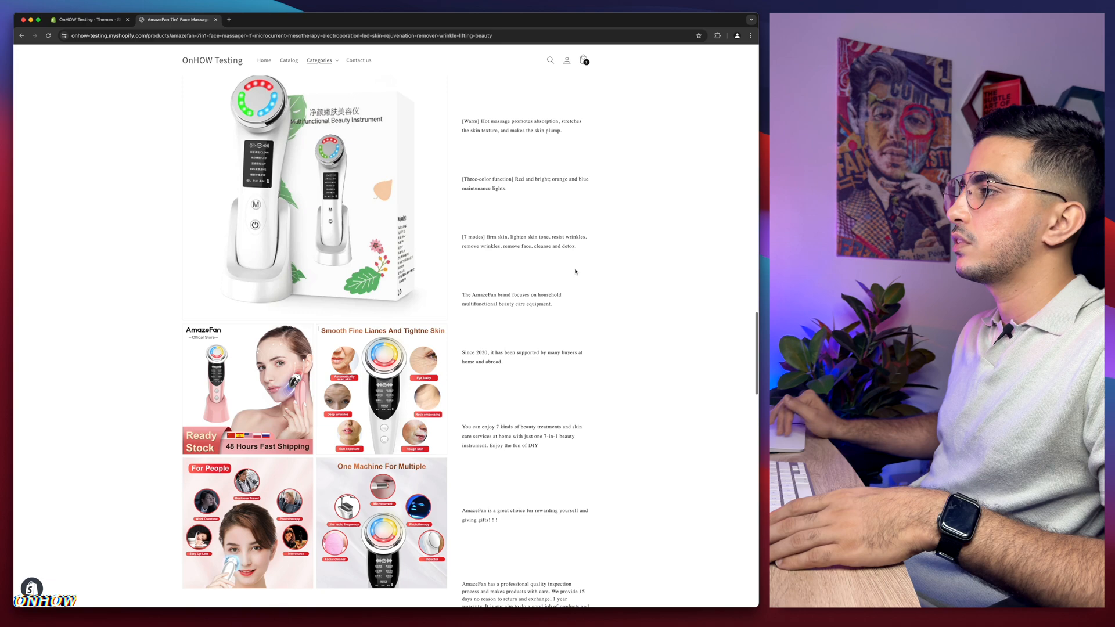
Review the product's long description, then return to the Shopify Themes admin page
{"action": "scroll", "scroll_direction": "down", "scroll_amount": 3}
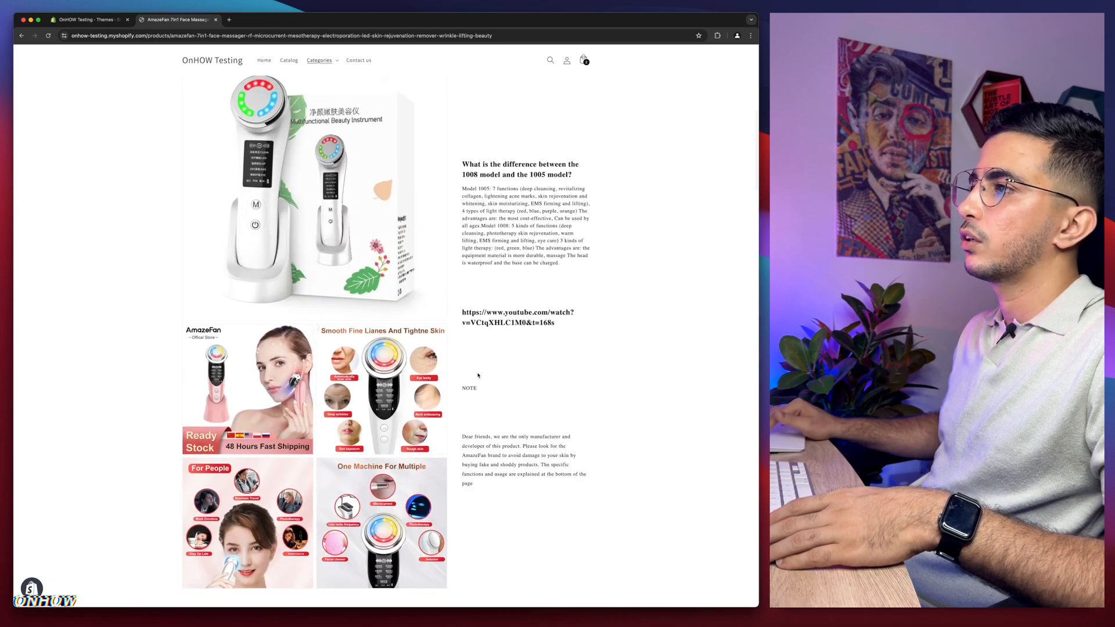
{"action": "scroll", "scroll_direction": "up", "scroll_amount": 3}
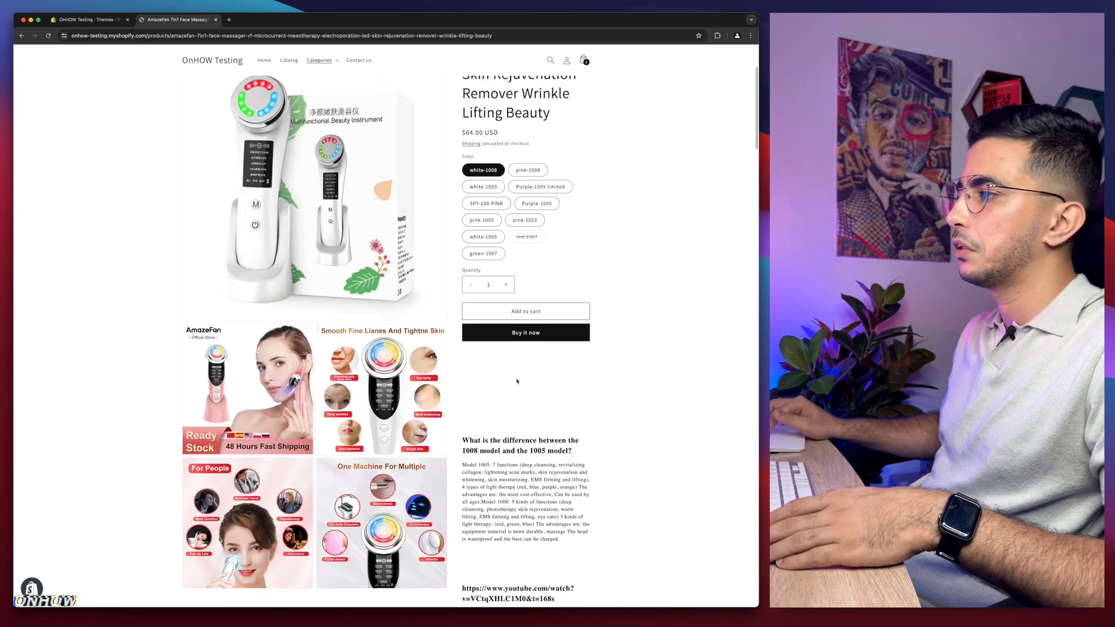
{"action": "scroll", "scroll_direction": "down", "scroll_amount": 3}
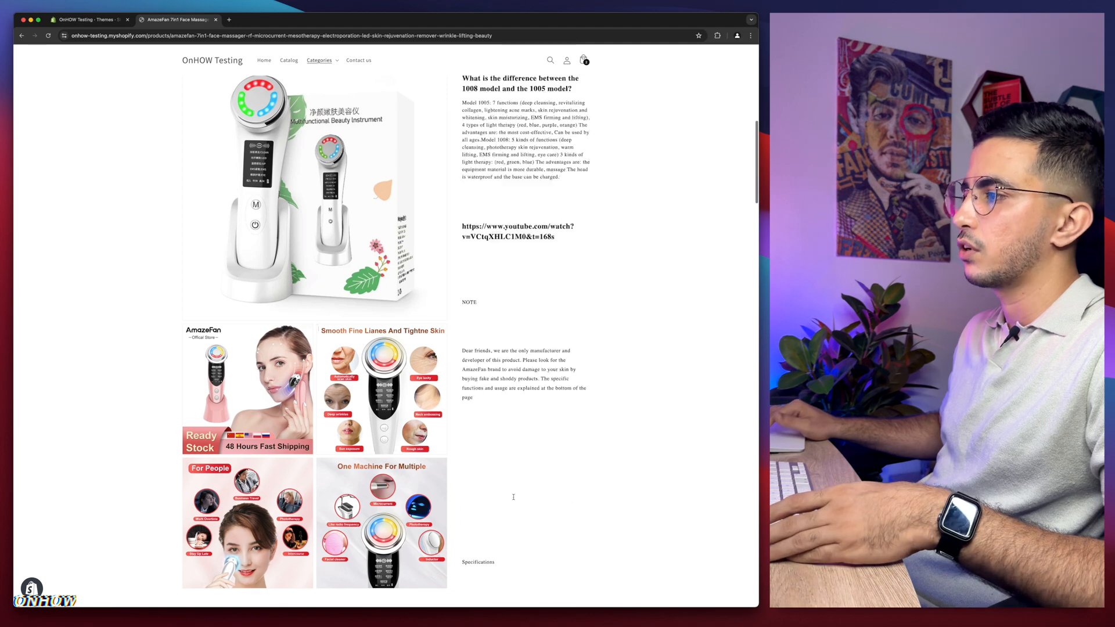
{"action": "scroll", "scroll_direction": "up", "scroll_amount": 3}
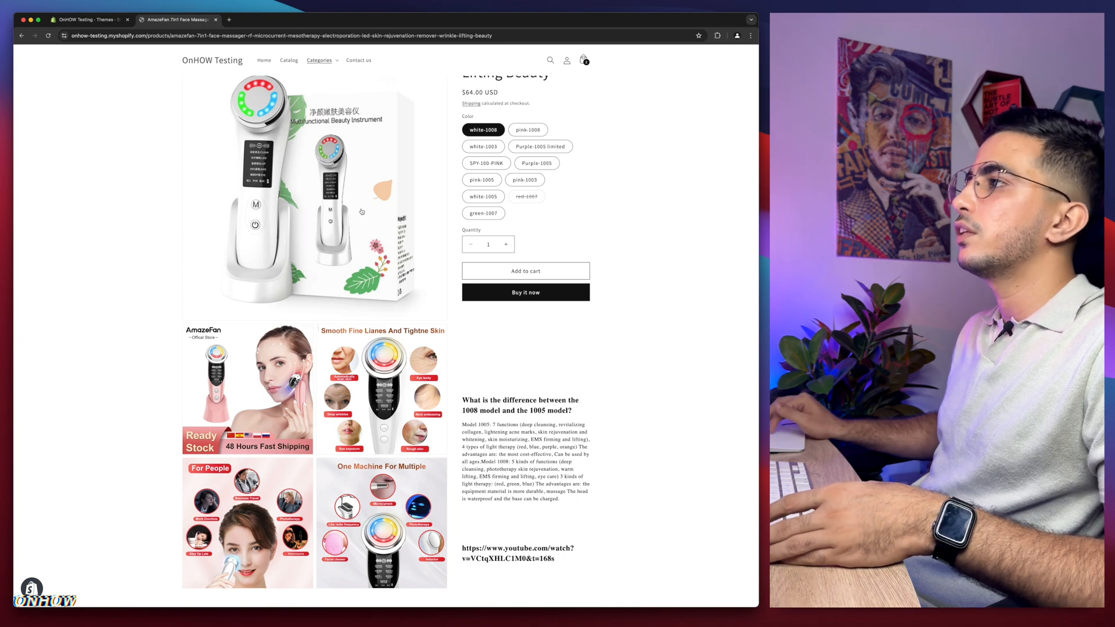
{"action": "scroll", "scroll_direction": "up", "scroll_amount": 3}
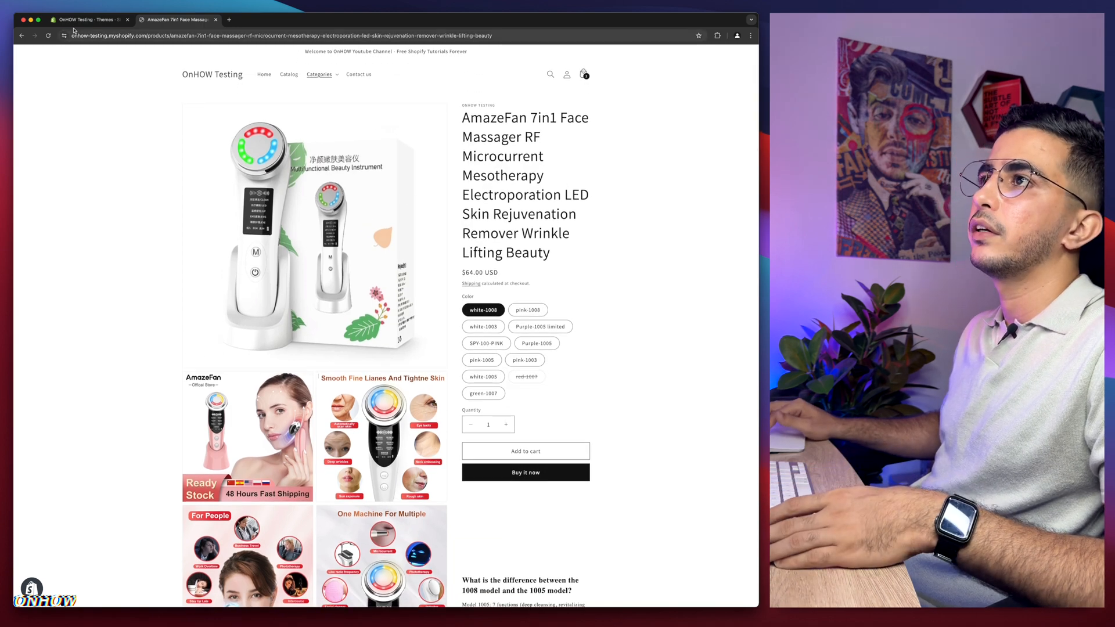
{"action": "left_click", "coordinate": [77, 19]}
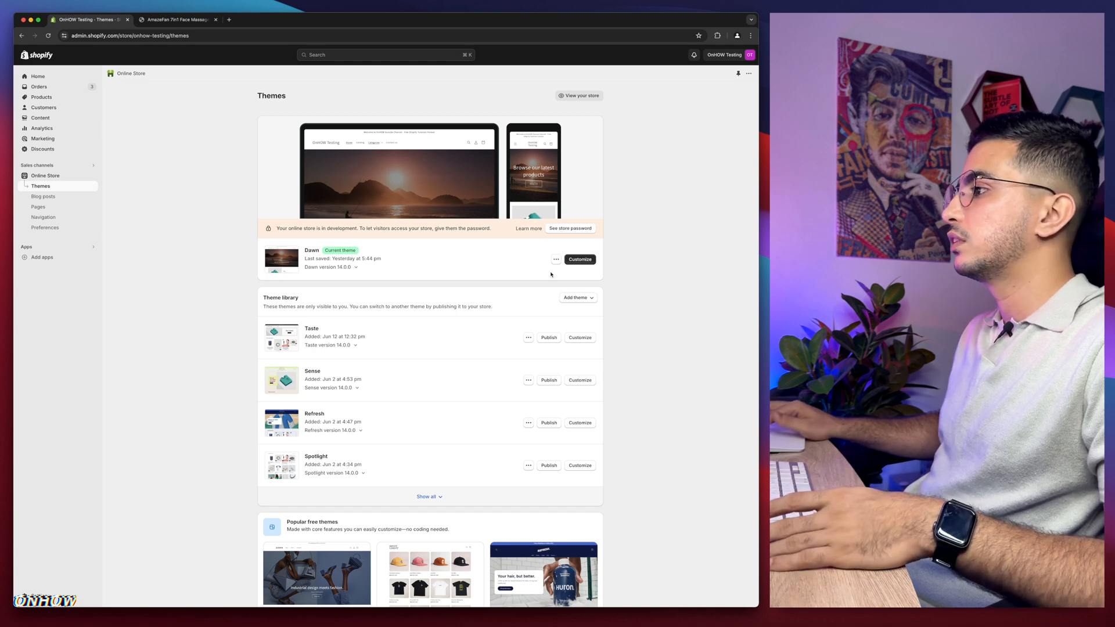
Open Dawn's code editor, filter files for 'main-' and load main-product.liquid
{"action": "left_click", "coordinate": [557, 259]}
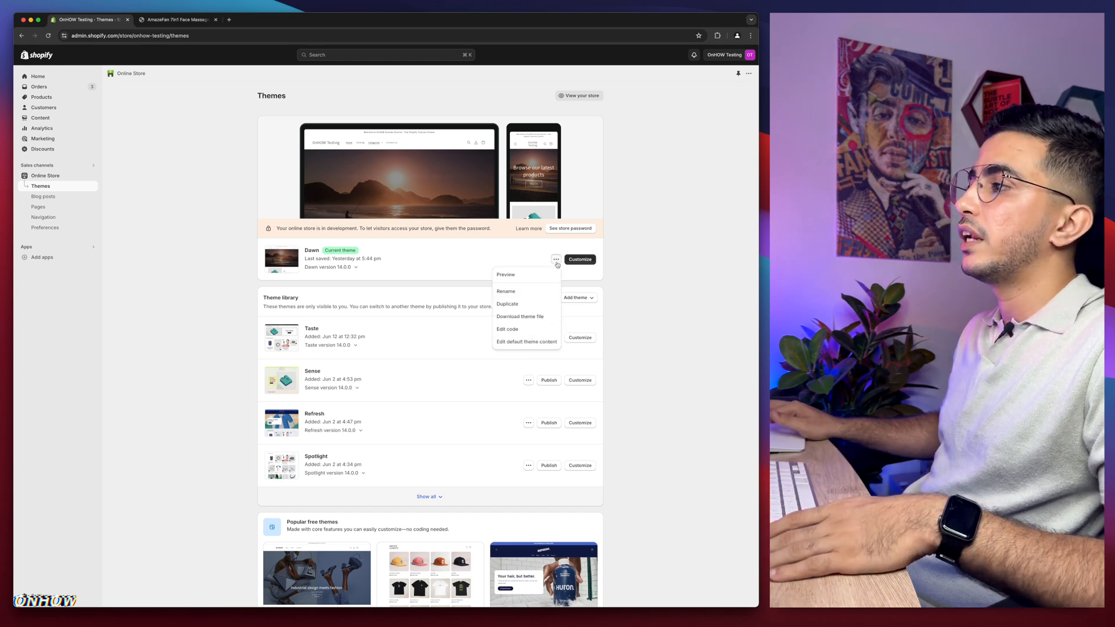
{"action": "left_click", "coordinate": [507, 329]}
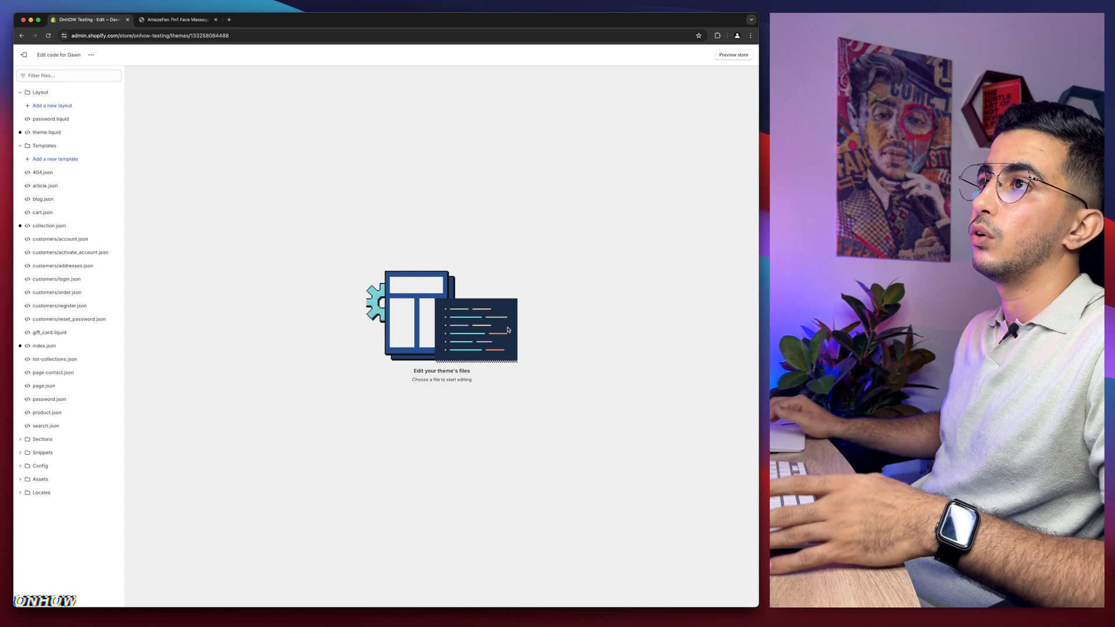
{"action": "mouse_move", "coordinate": [275, 342]}
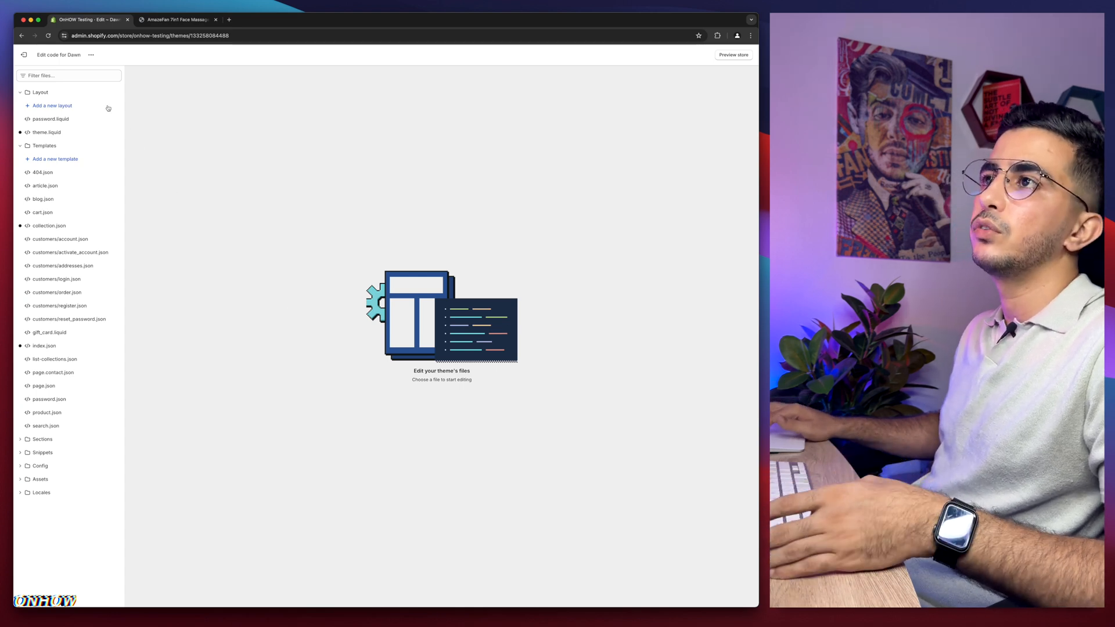
{"action": "left_click", "coordinate": [68, 75]}
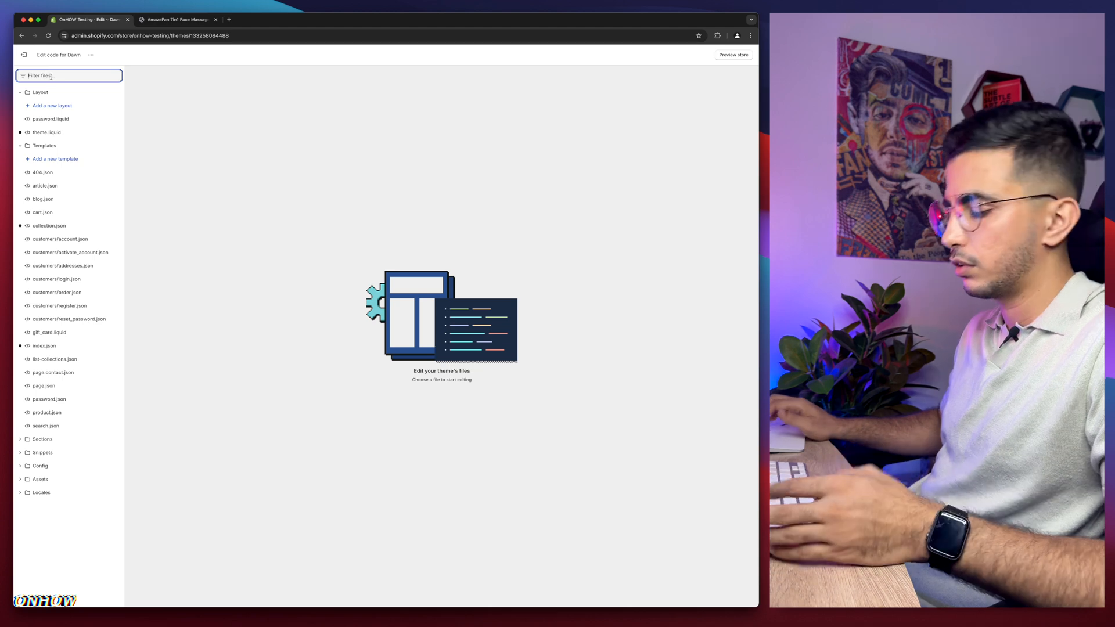
{"action": "type", "text": "main-pro"}
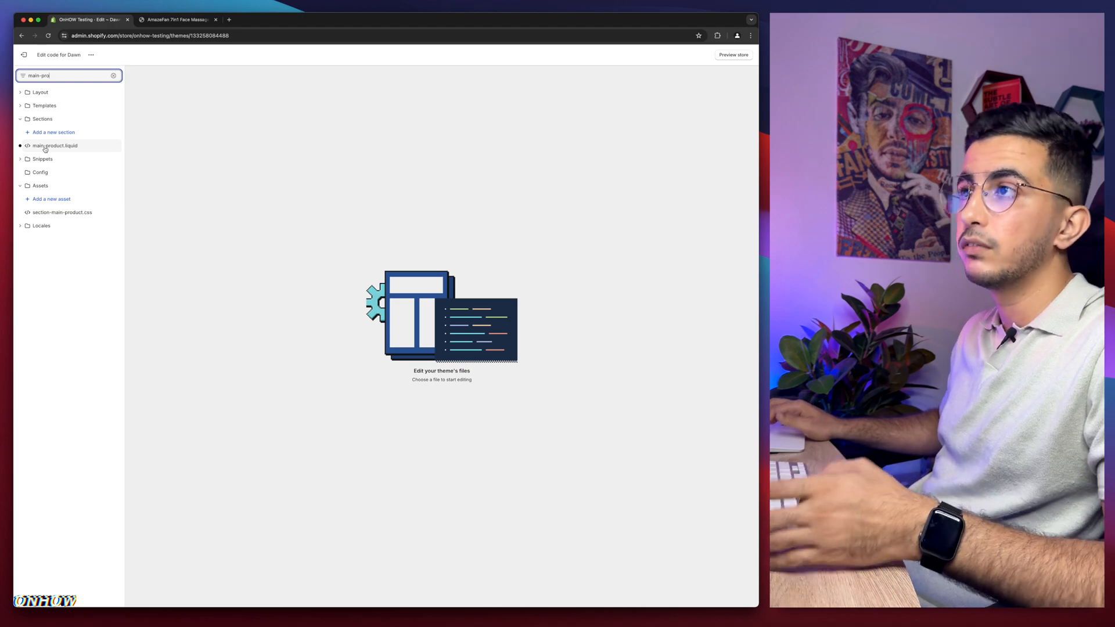
{"action": "left_click", "coordinate": [54, 146]}
{"action": "type", "text": "when '"}
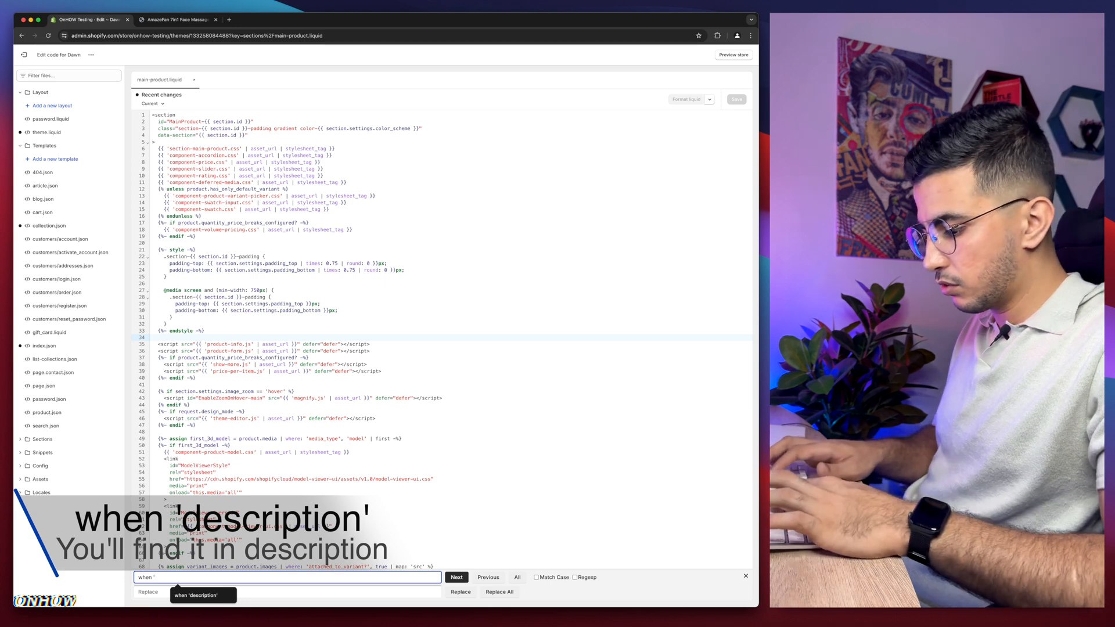
Find the when 'description' case in main-product.liquid and bring up the Pastebin accordion snippet
{"action": "type", "text": "description'"}
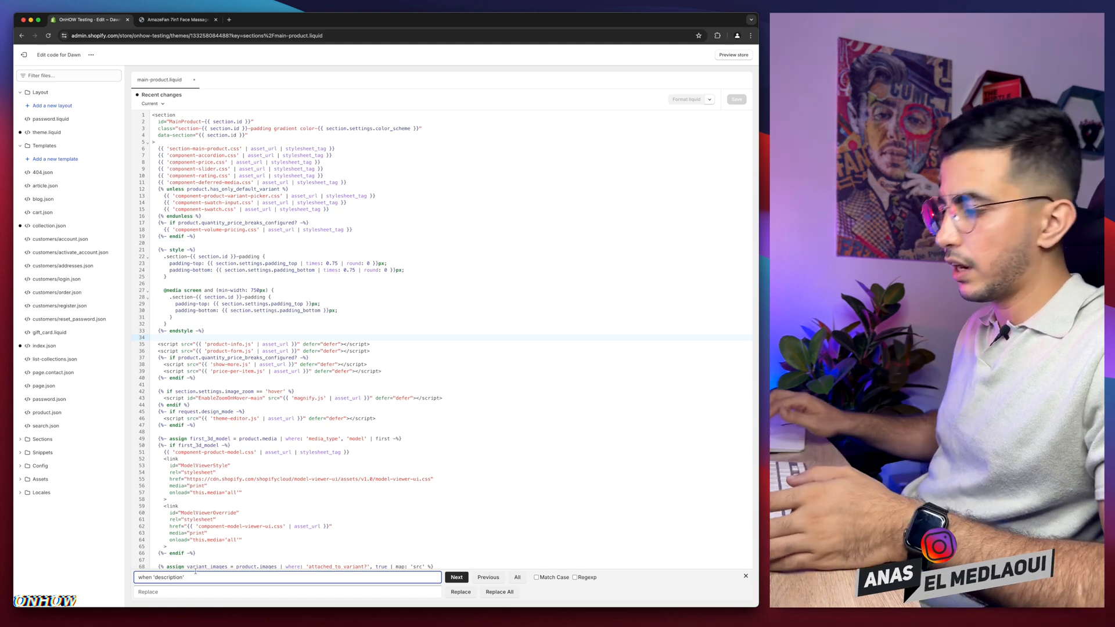
{"action": "left_click", "coordinate": [457, 578]}
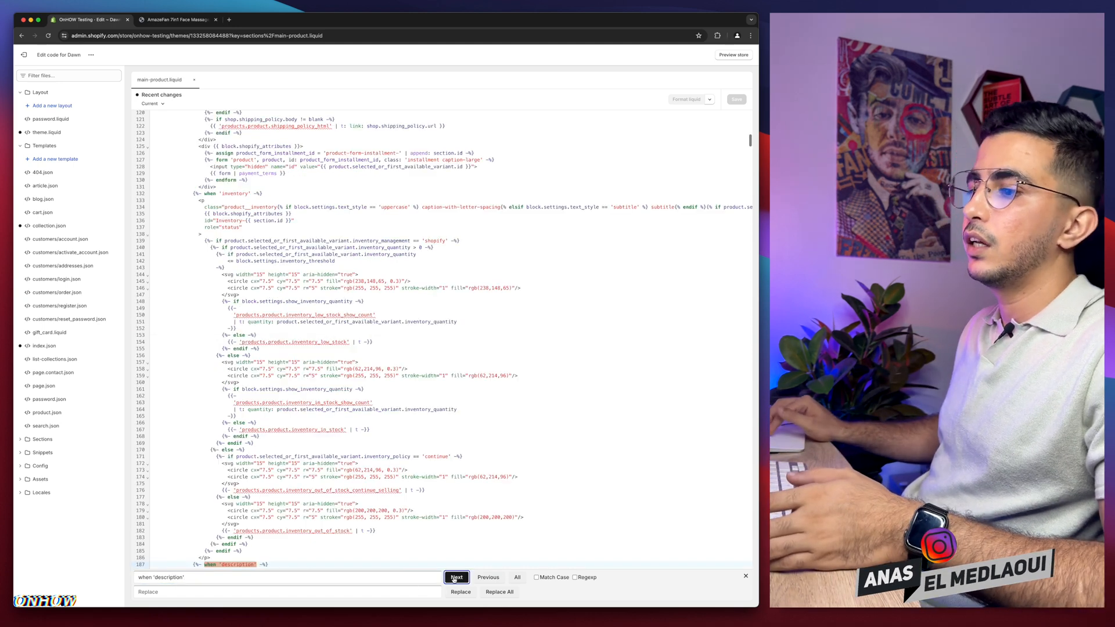
{"action": "left_click", "coordinate": [455, 578]}
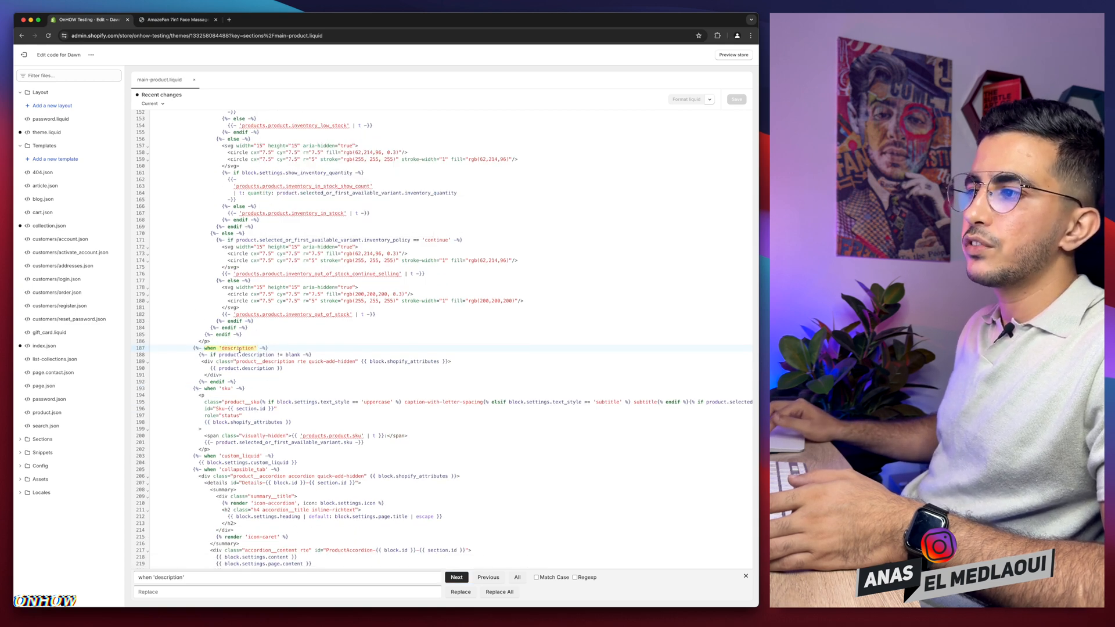
{"action": "mouse_move", "coordinate": [235, 347]}
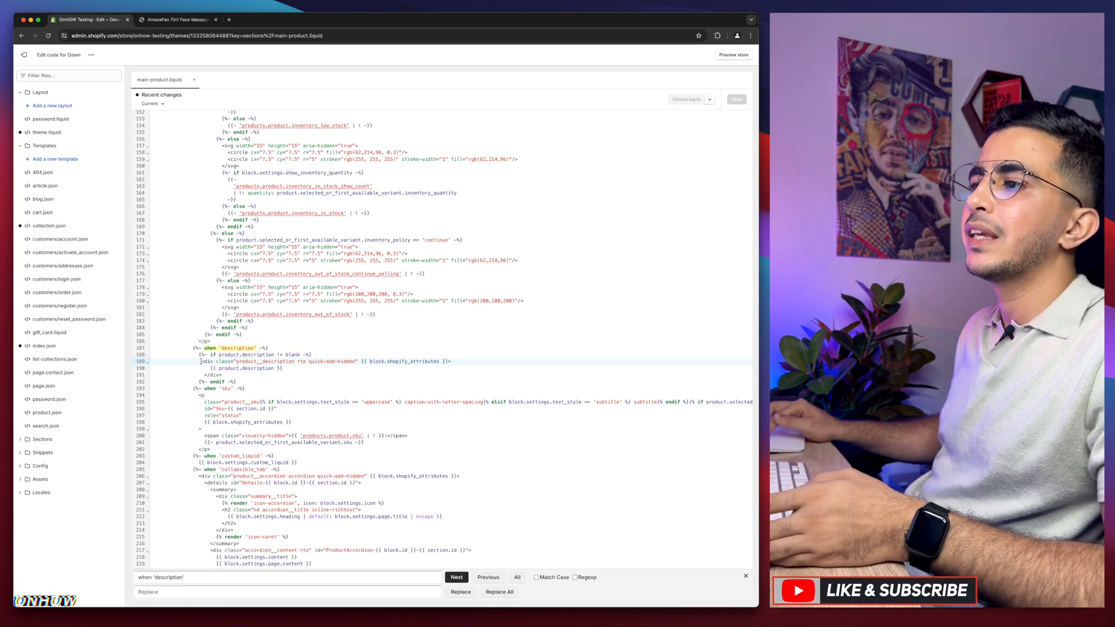
{"action": "mouse_move", "coordinate": [207, 362]}
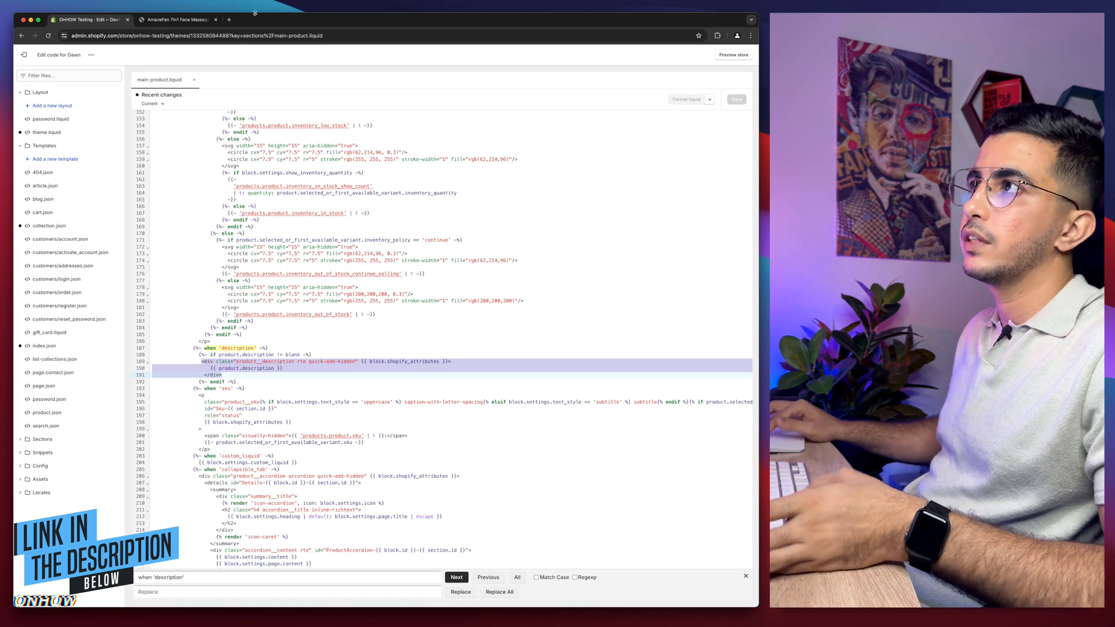
{"action": "left_click", "coordinate": [317, 20]}
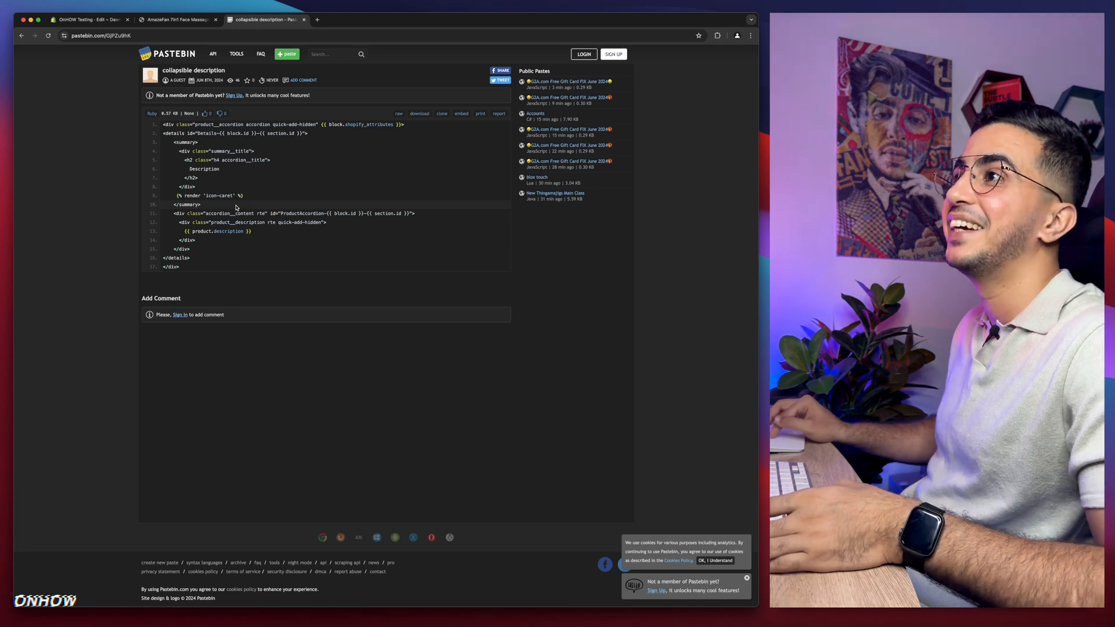
{"action": "mouse_move", "coordinate": [165, 160]}
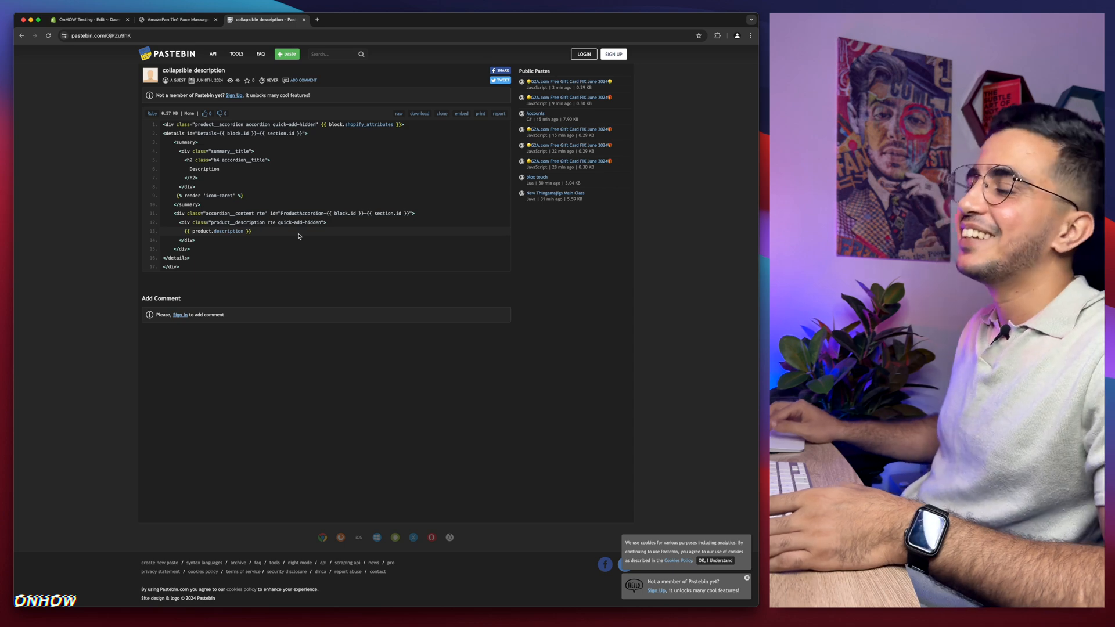
{"action": "mouse_move", "coordinate": [268, 232]}
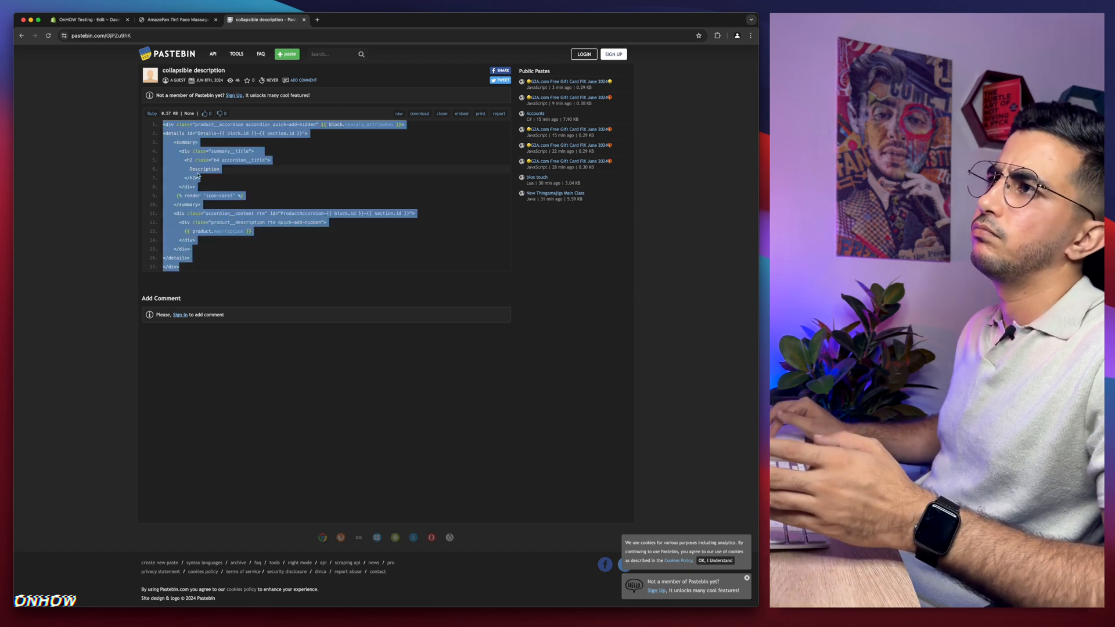
Start a new Pastebin paste and select all main-product.liquid code as a backup for it
{"action": "left_click", "coordinate": [178, 20]}
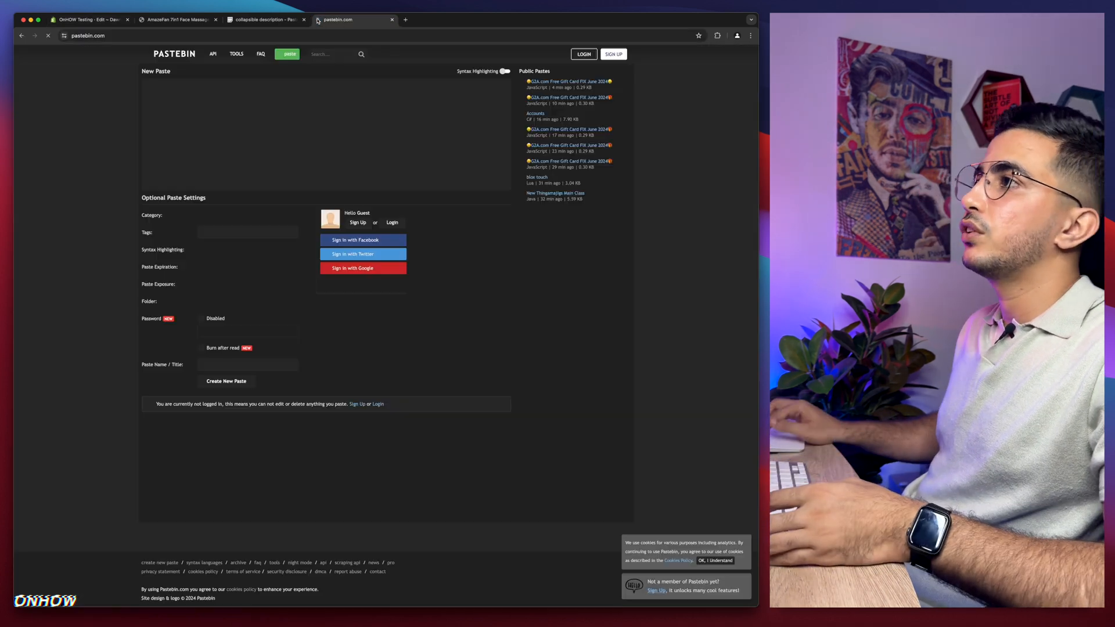
{"action": "left_click", "coordinate": [85, 20]}
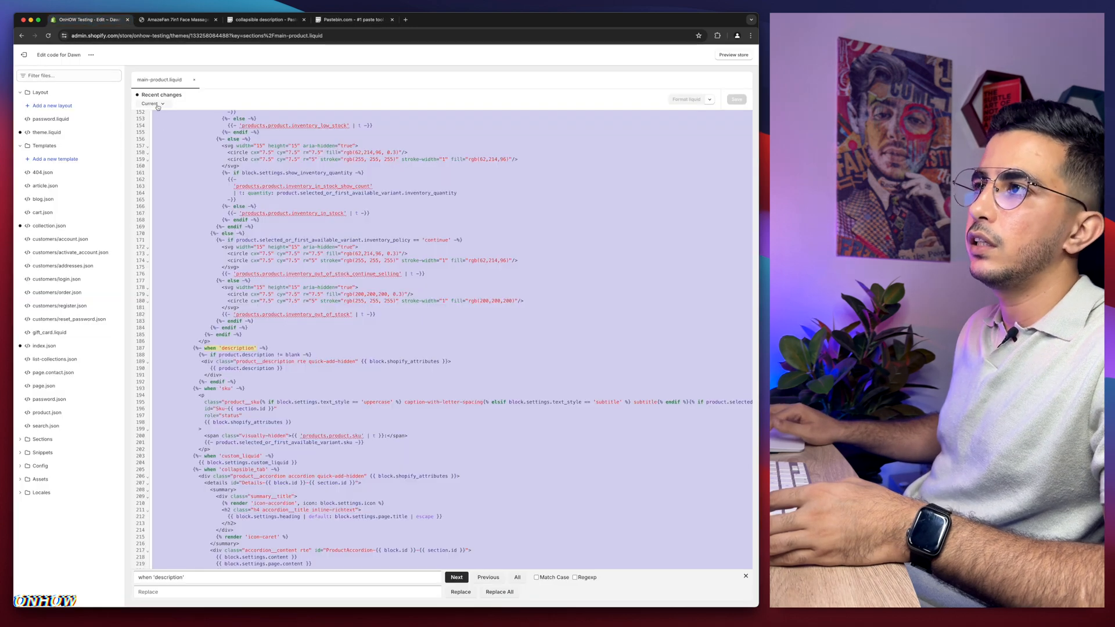
{"action": "left_click", "coordinate": [151, 103]}
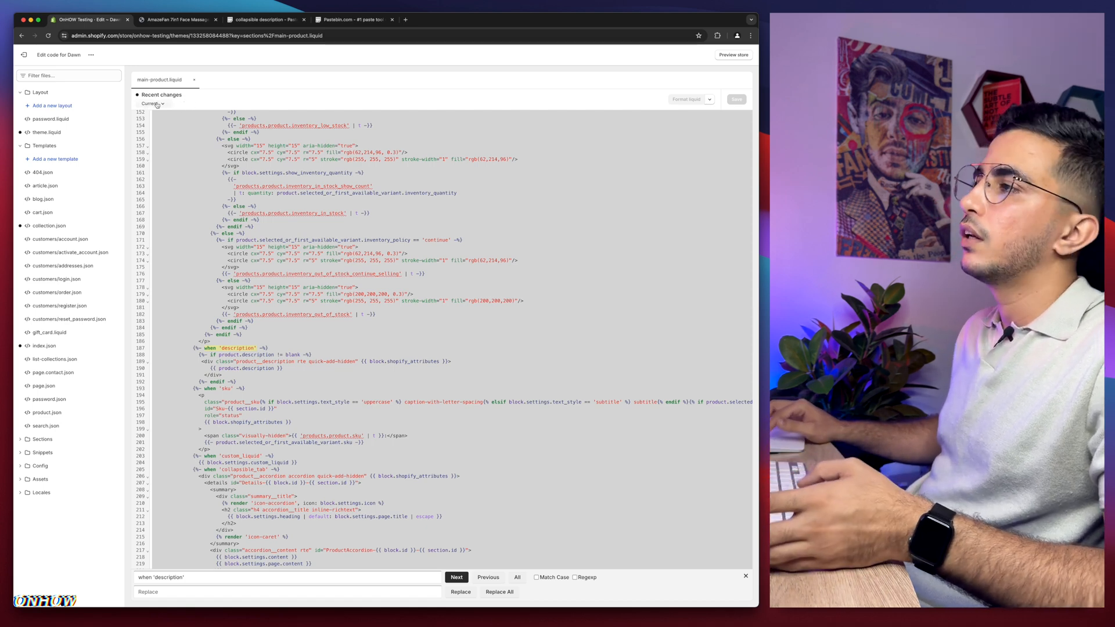
{"action": "left_click", "coordinate": [348, 20]}
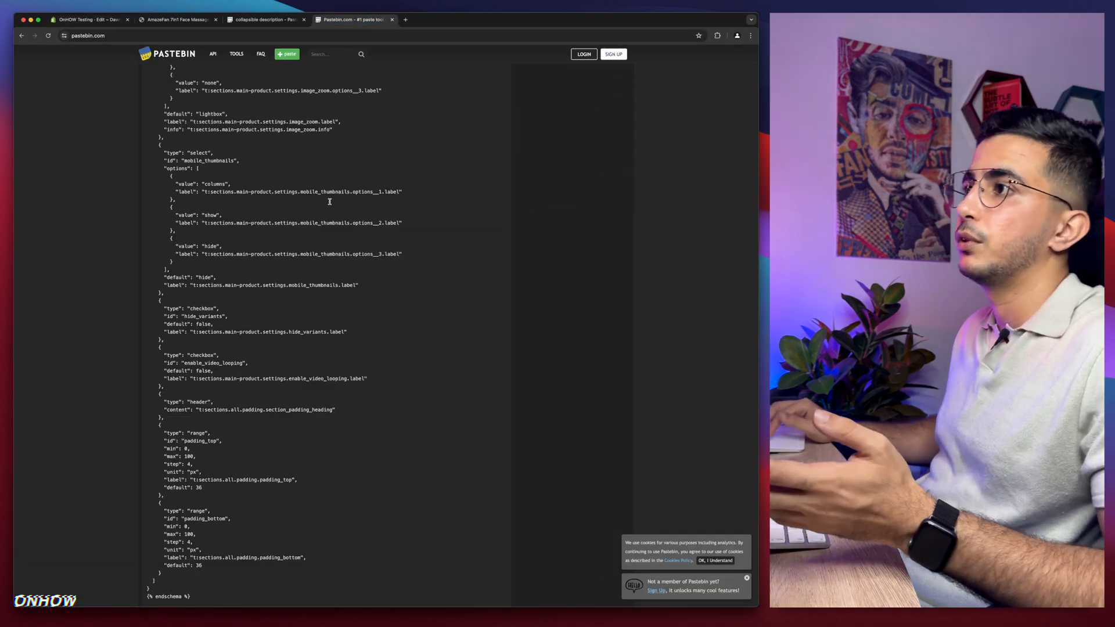
Copy the collapsible description snippet from its Pastebin paste and return to the code editor
{"action": "left_click", "coordinate": [265, 19]}
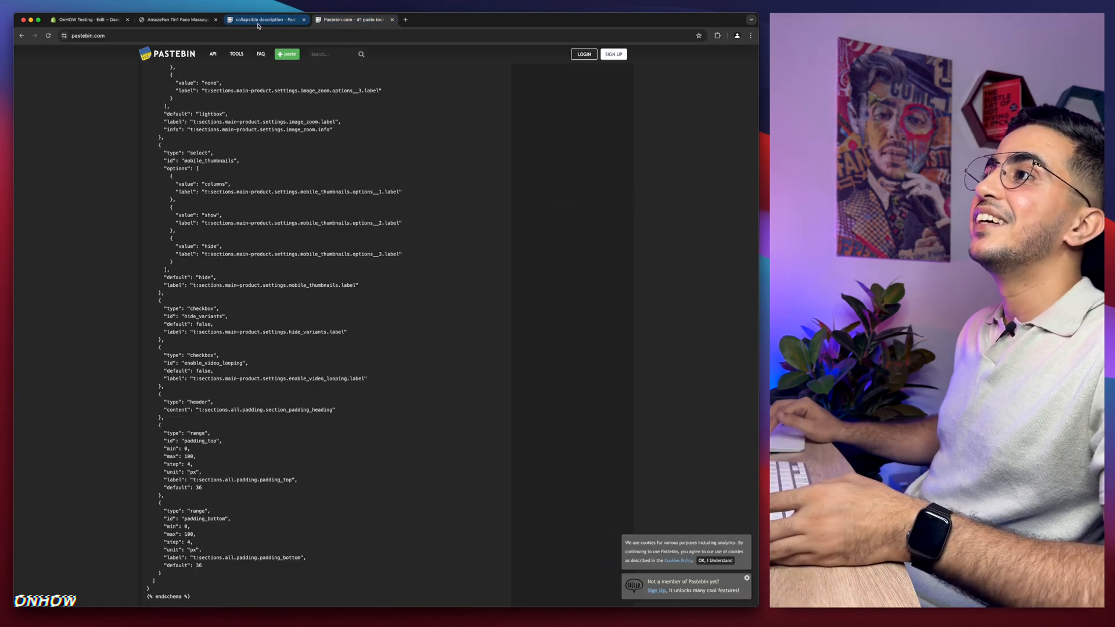
{"action": "left_click", "coordinate": [265, 19]}
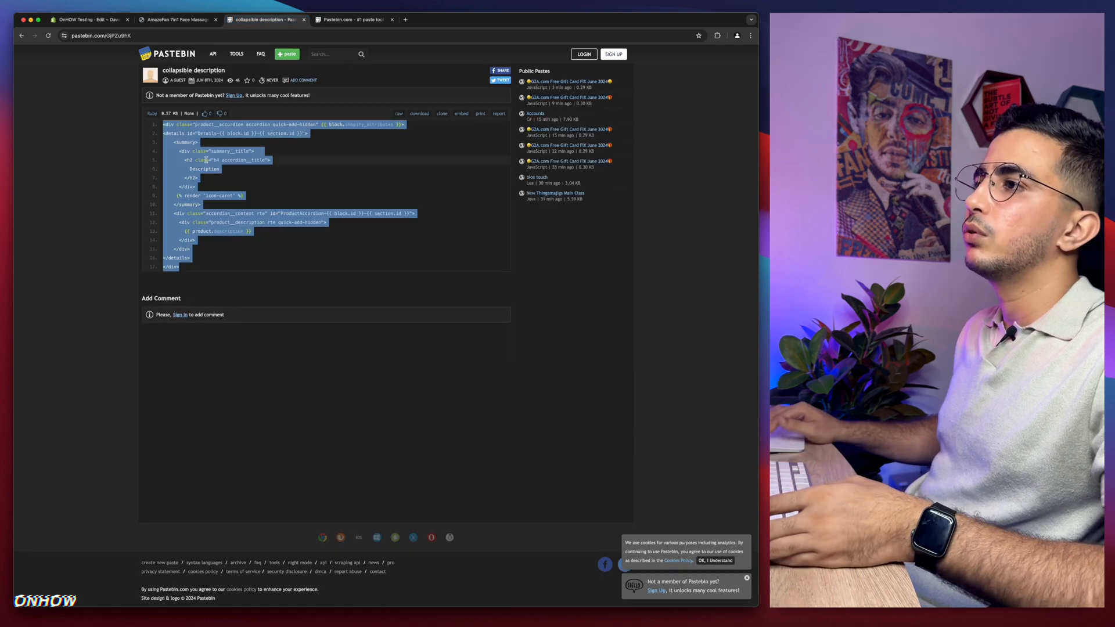
{"action": "right_click", "coordinate": [213, 160]}
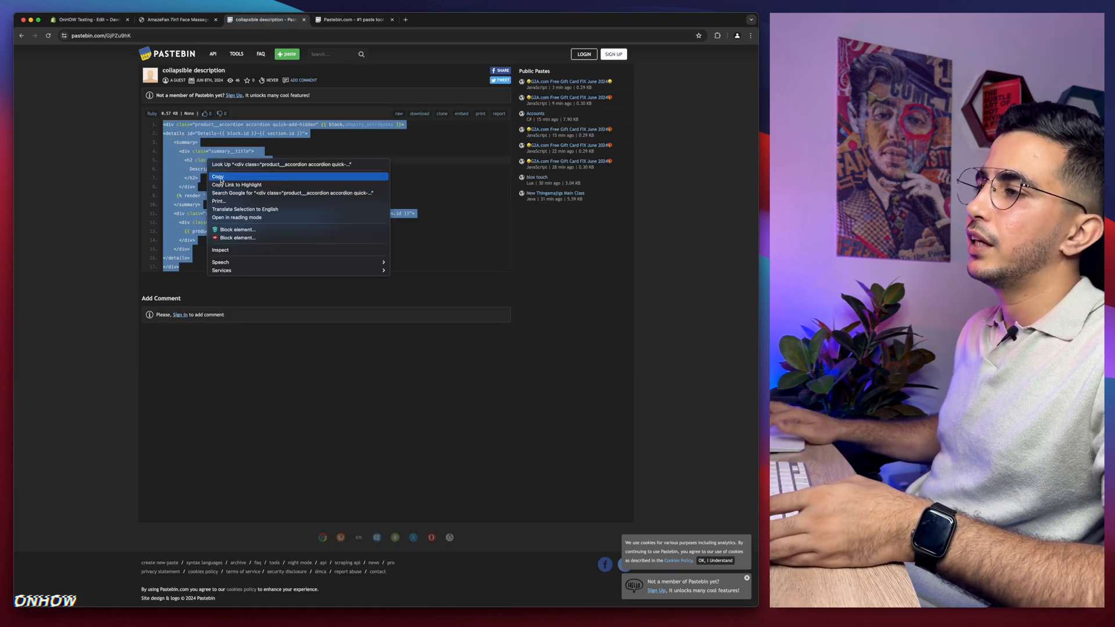
{"action": "left_click", "coordinate": [84, 20]}
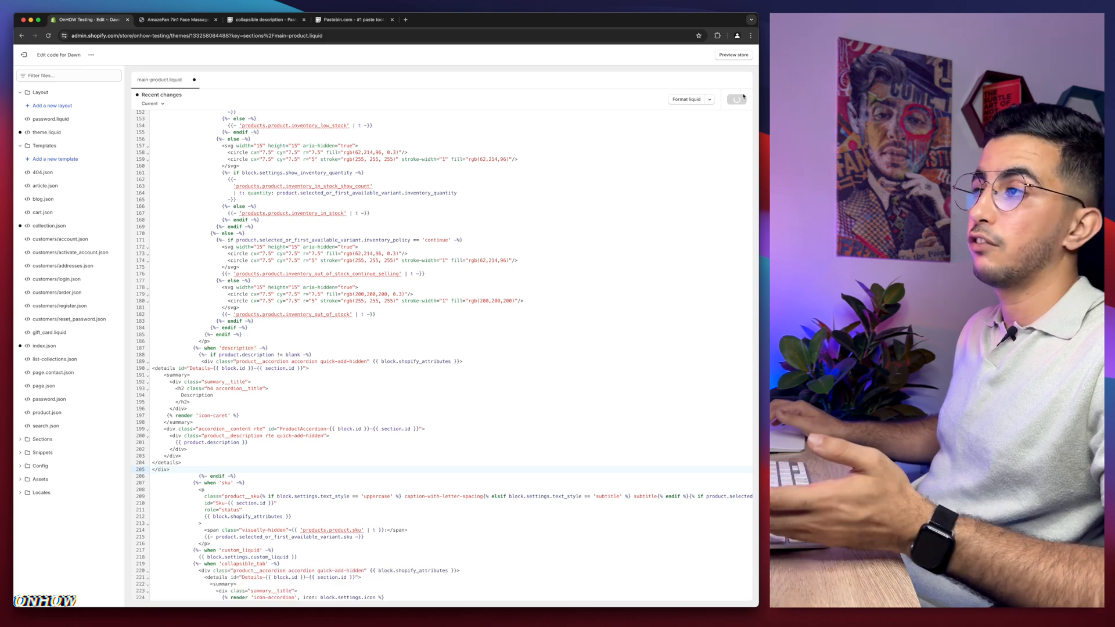
Save main-product.liquid with the accordion snippet and switch to the live AmazeFan product page
{"action": "left_click", "coordinate": [735, 99]}
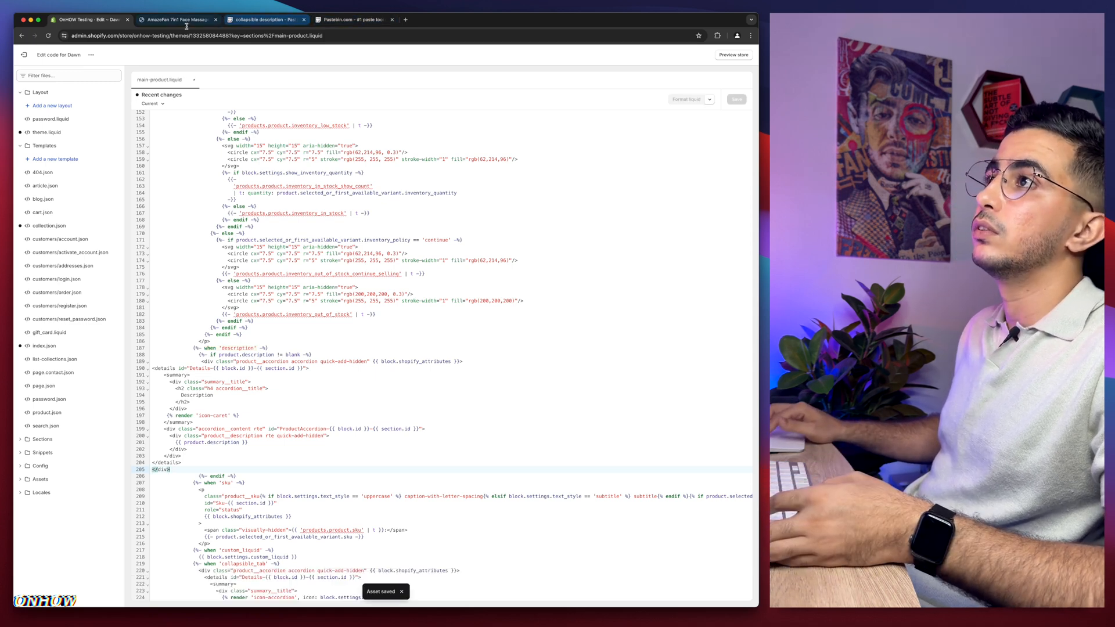
{"action": "left_click", "coordinate": [176, 20]}
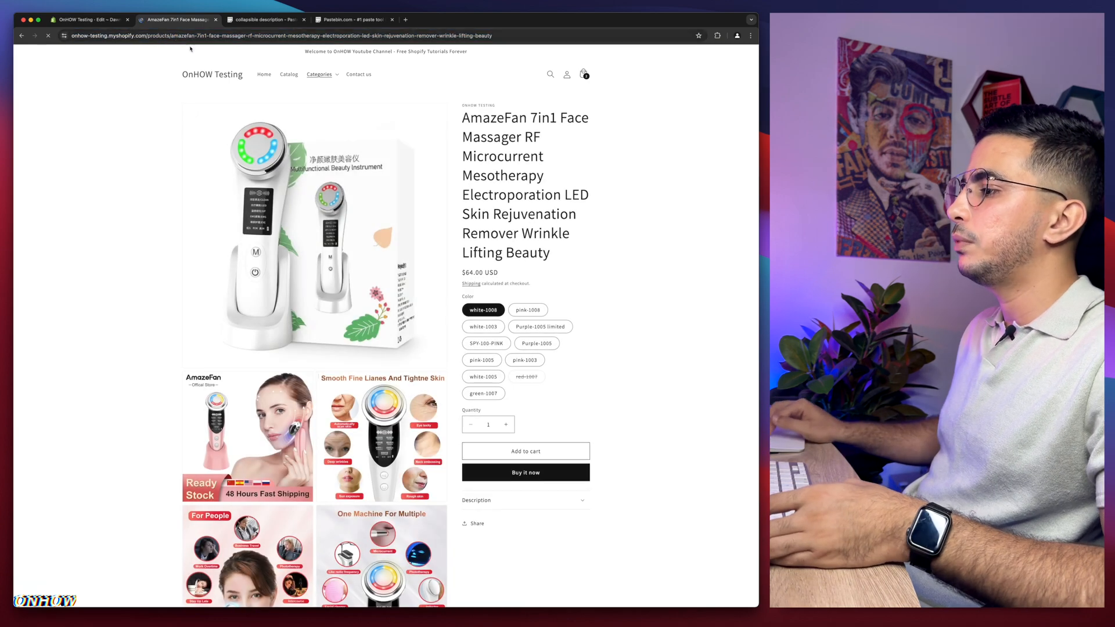
{"action": "scroll", "scroll_direction": "down", "scroll_amount": 3}
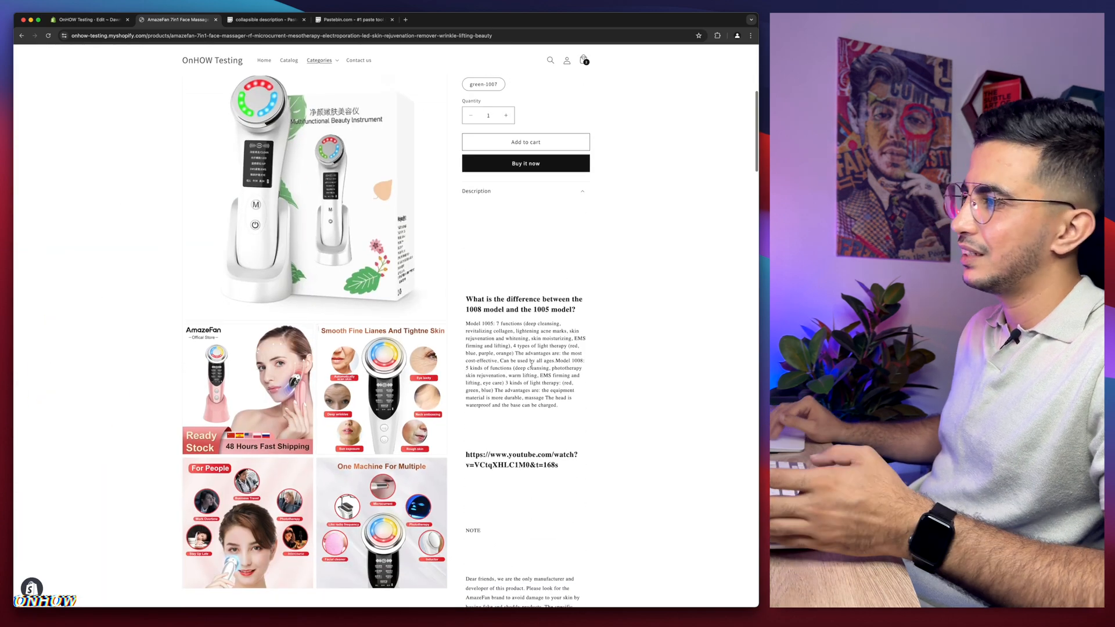
{"action": "scroll", "scroll_direction": "down", "scroll_amount": 3}
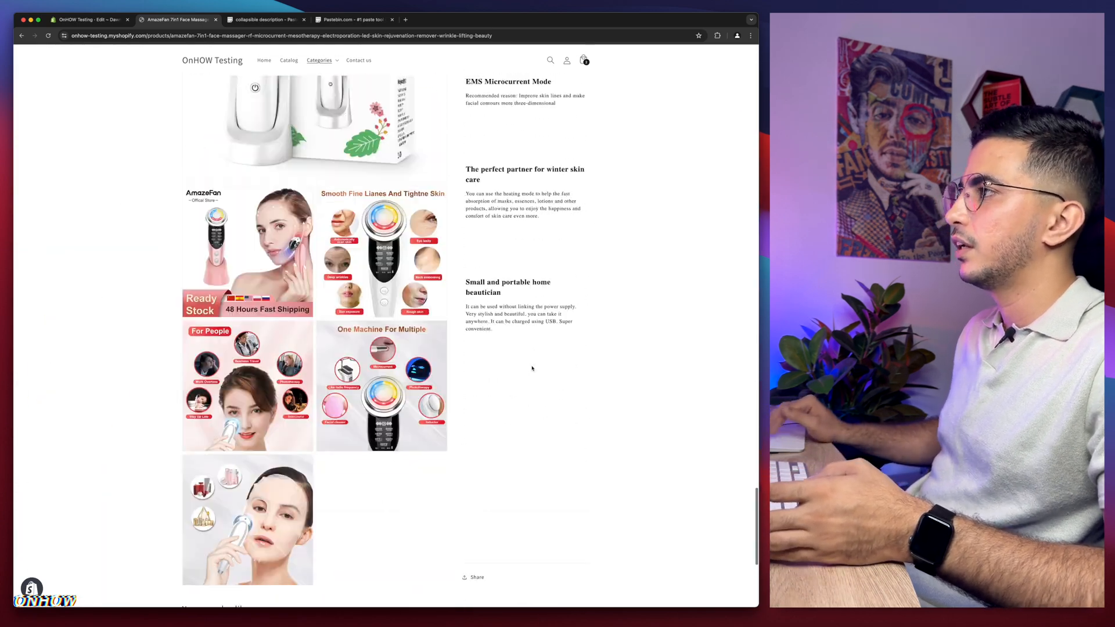
{"action": "scroll", "scroll_direction": "up", "scroll_amount": 3}
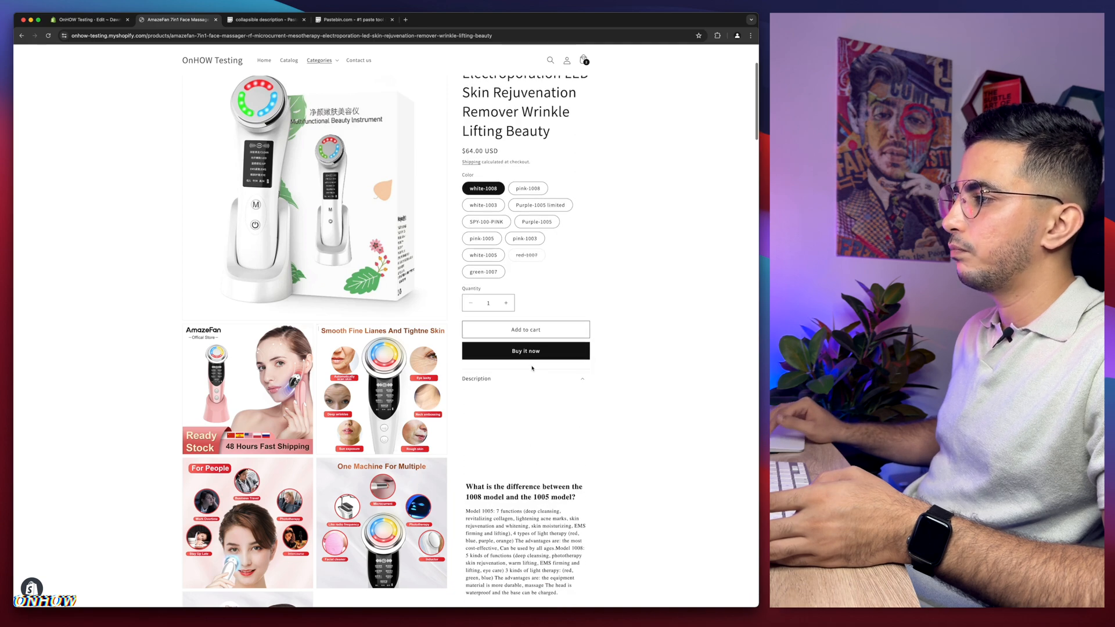
{"action": "scroll", "scroll_direction": "down", "scroll_amount": 3}
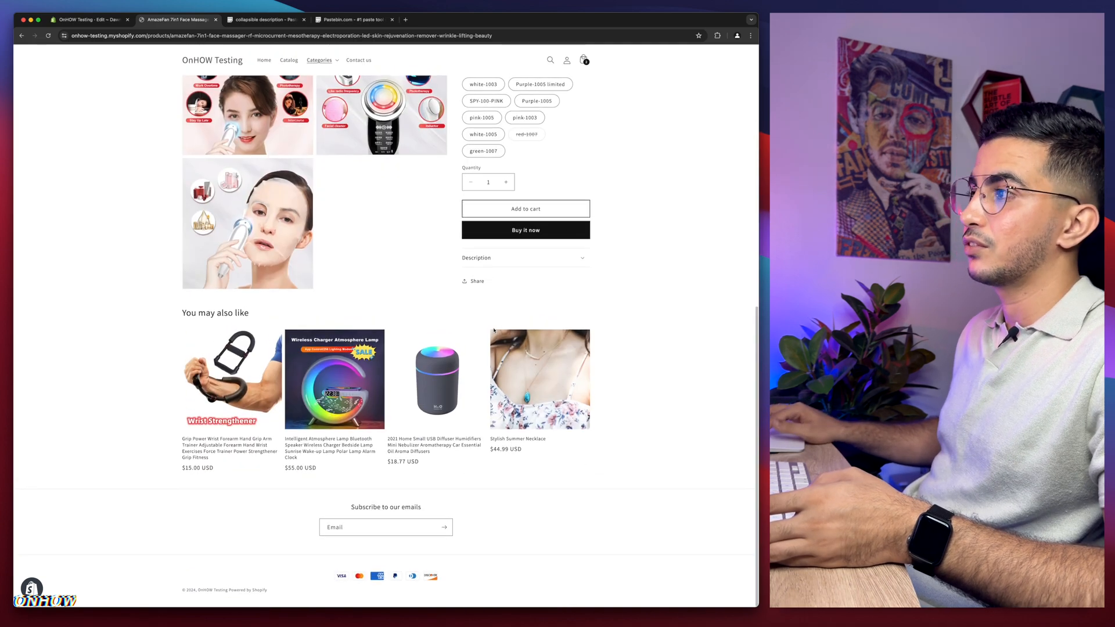